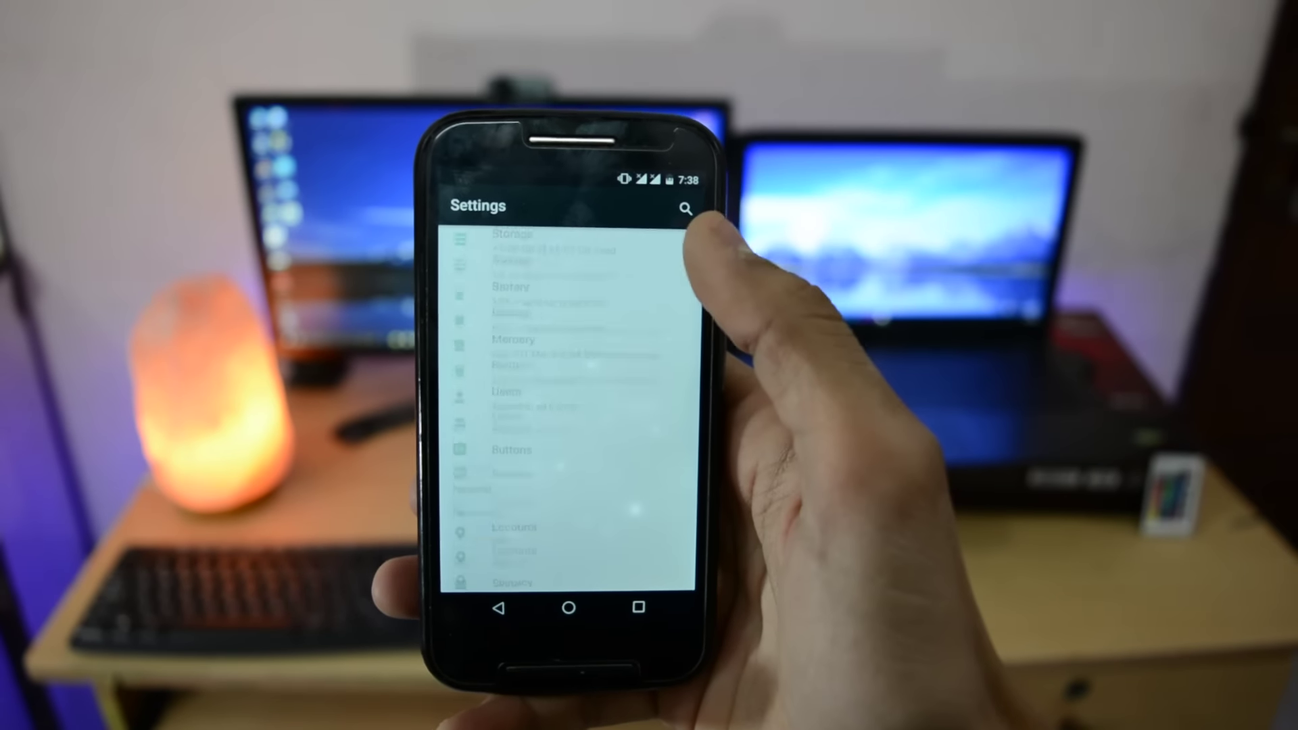
# Scroll to the bottom of Settings and show About phone with the current Android version.
pyautogui.scroll(-3)
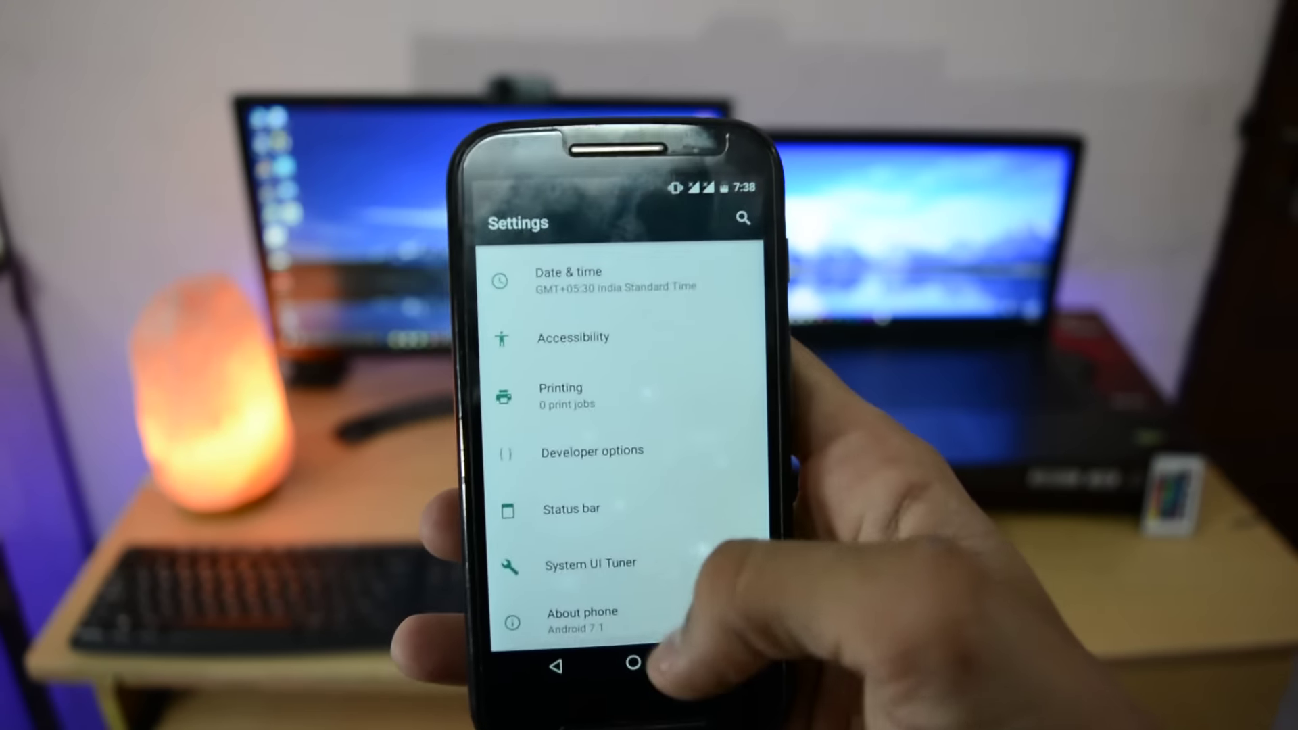
pyautogui.click(574, 619)
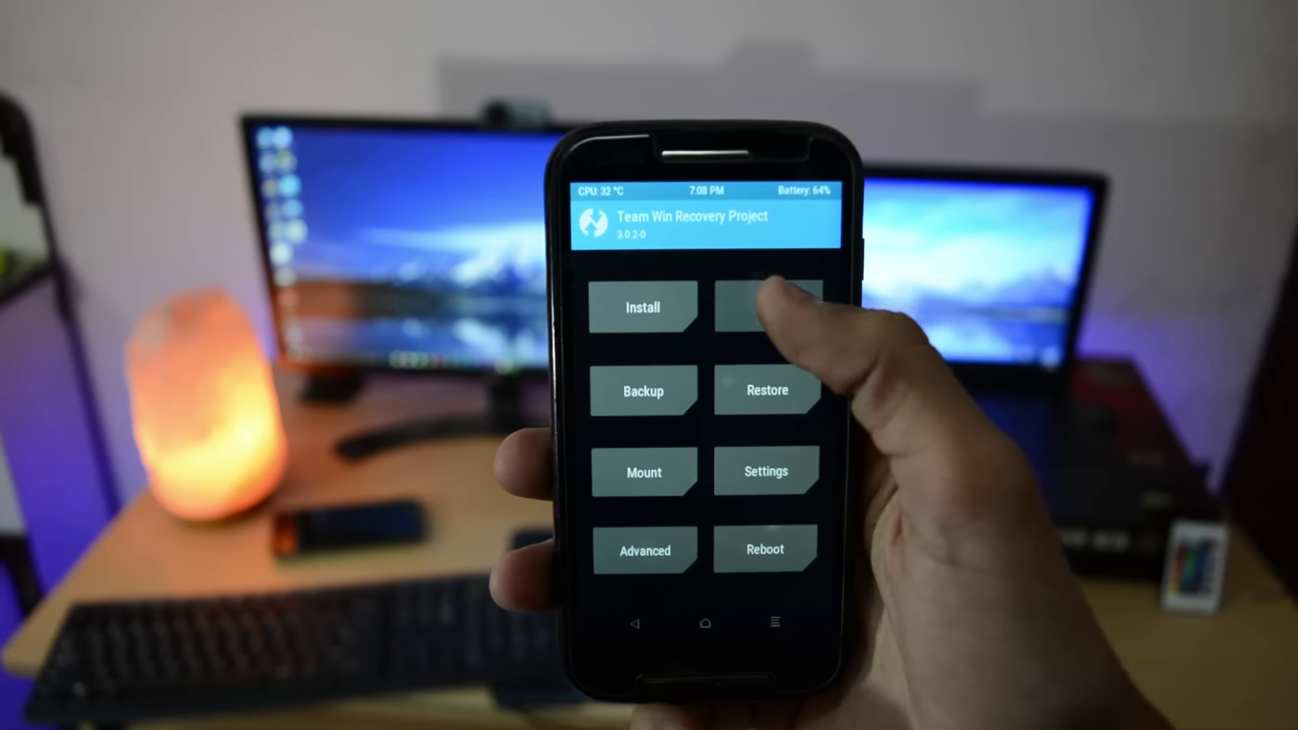
# Wipe the phone's existing system and data from the TWRP main menu.
pyautogui.click(765, 307)
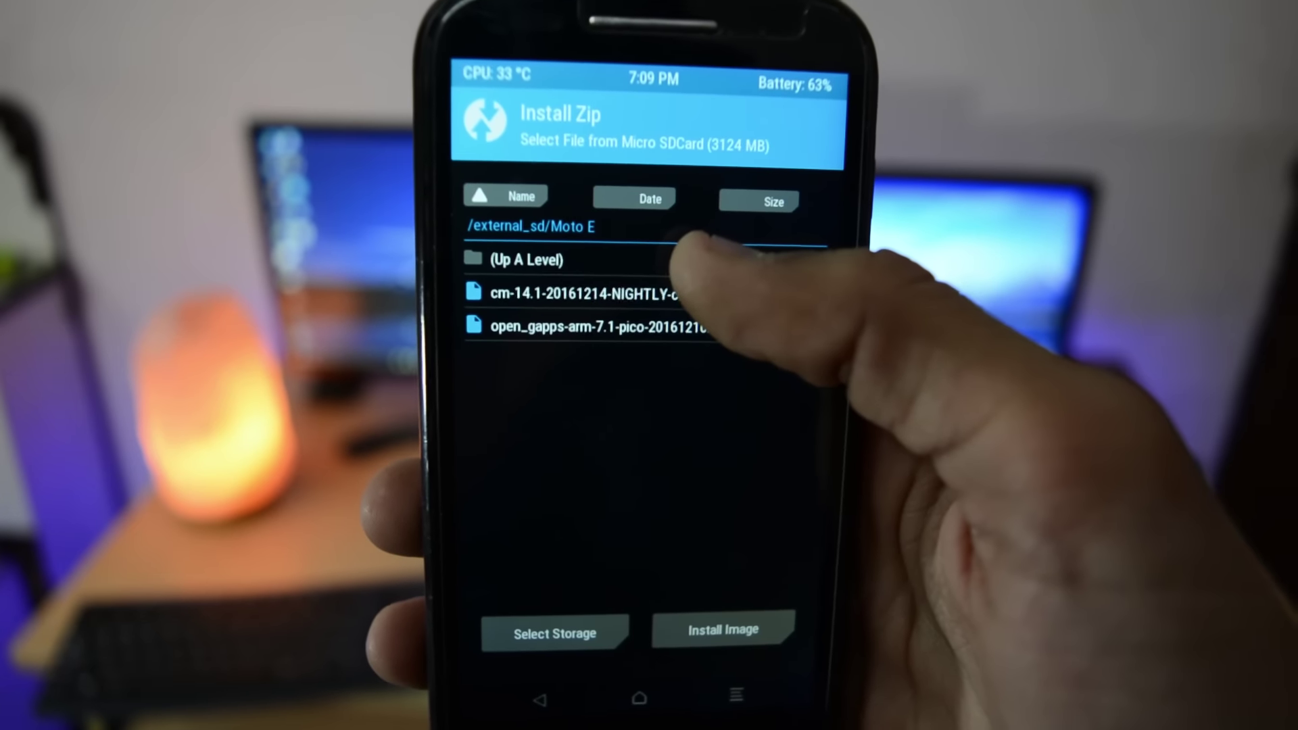
# Select the cm-14.1 nightly zip from /external_sd/Moto E to flash with Open GApps pico.
pyautogui.click(564, 292)
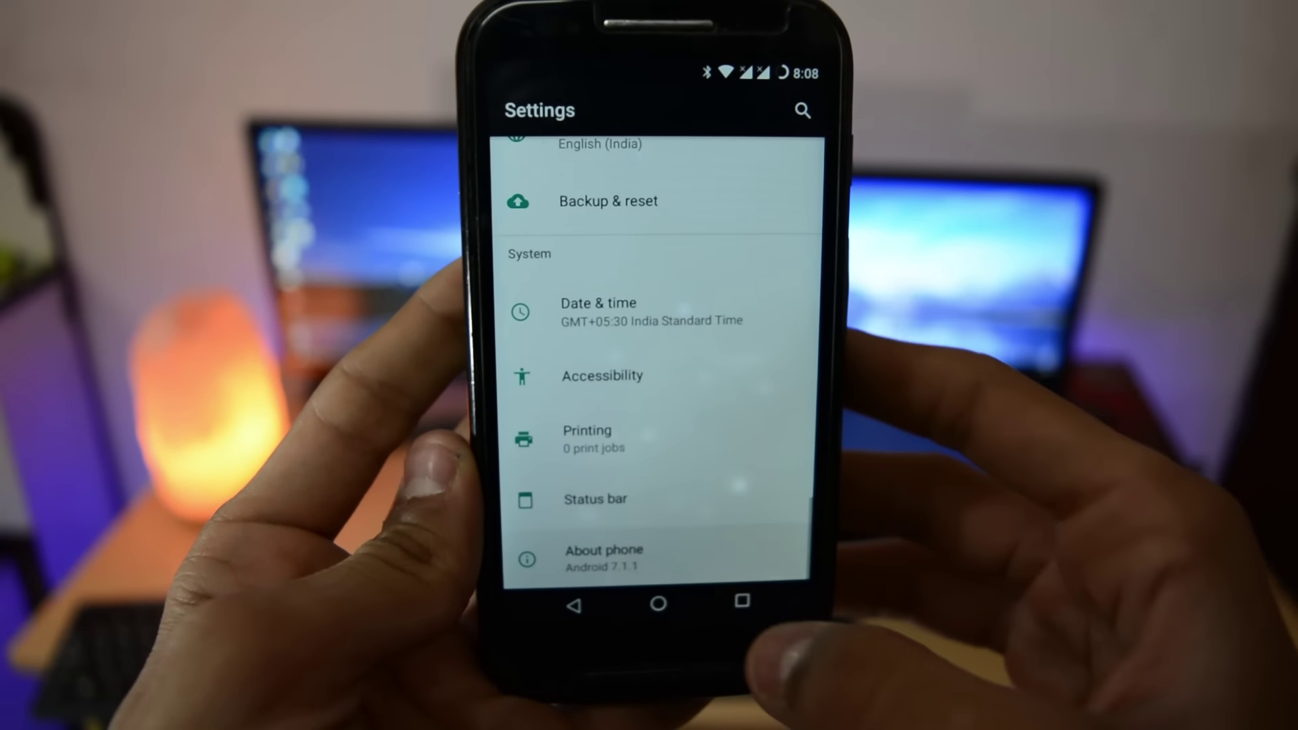
# Show About phone confirming the device now runs Android 7.1.1.
pyautogui.click(604, 556)
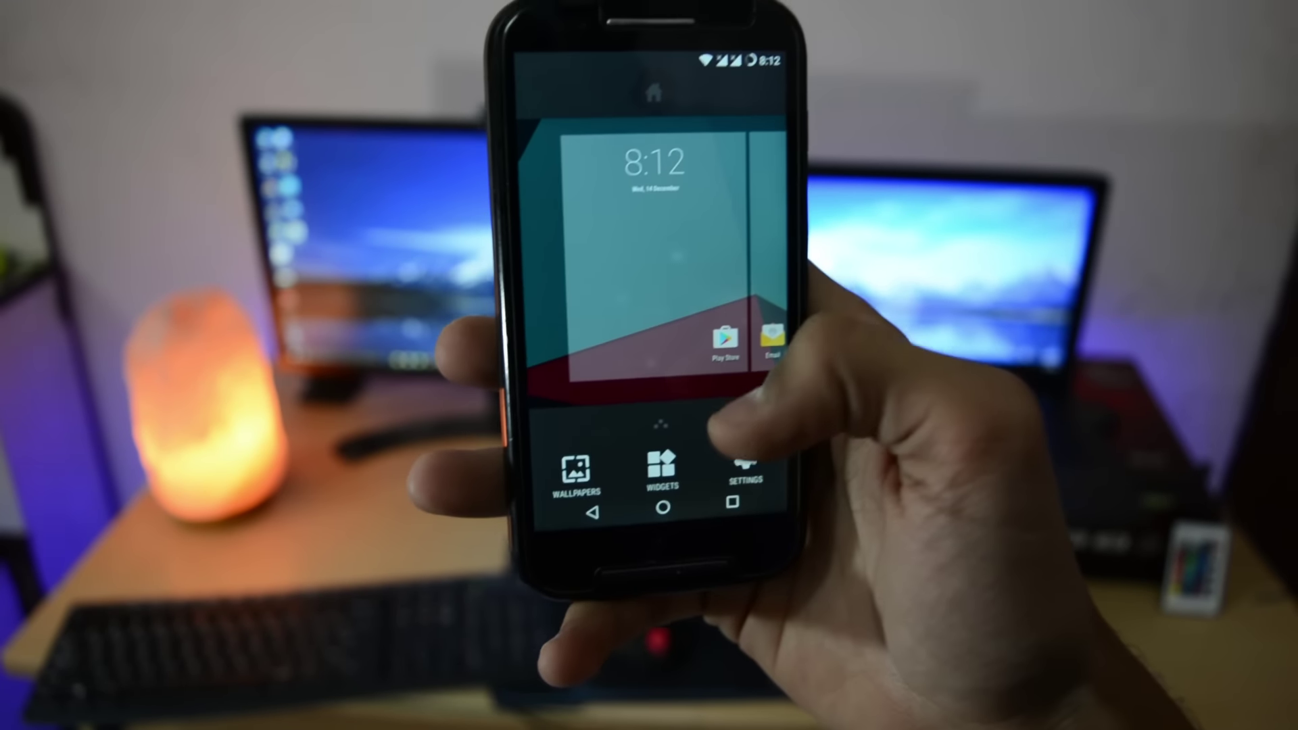
# Leave home-screen editing and scroll through the app drawer from AudioFX to Settings.
pyautogui.click(740, 470)
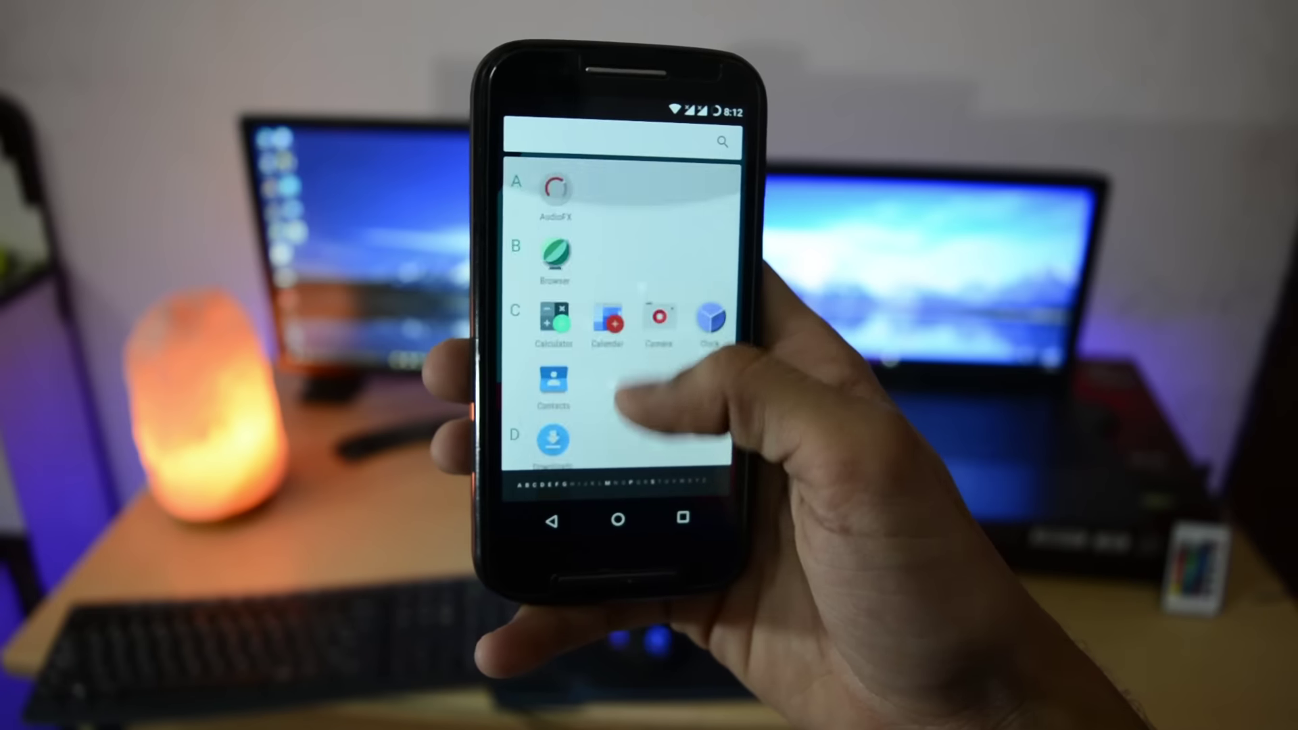
pyautogui.scroll(-3)
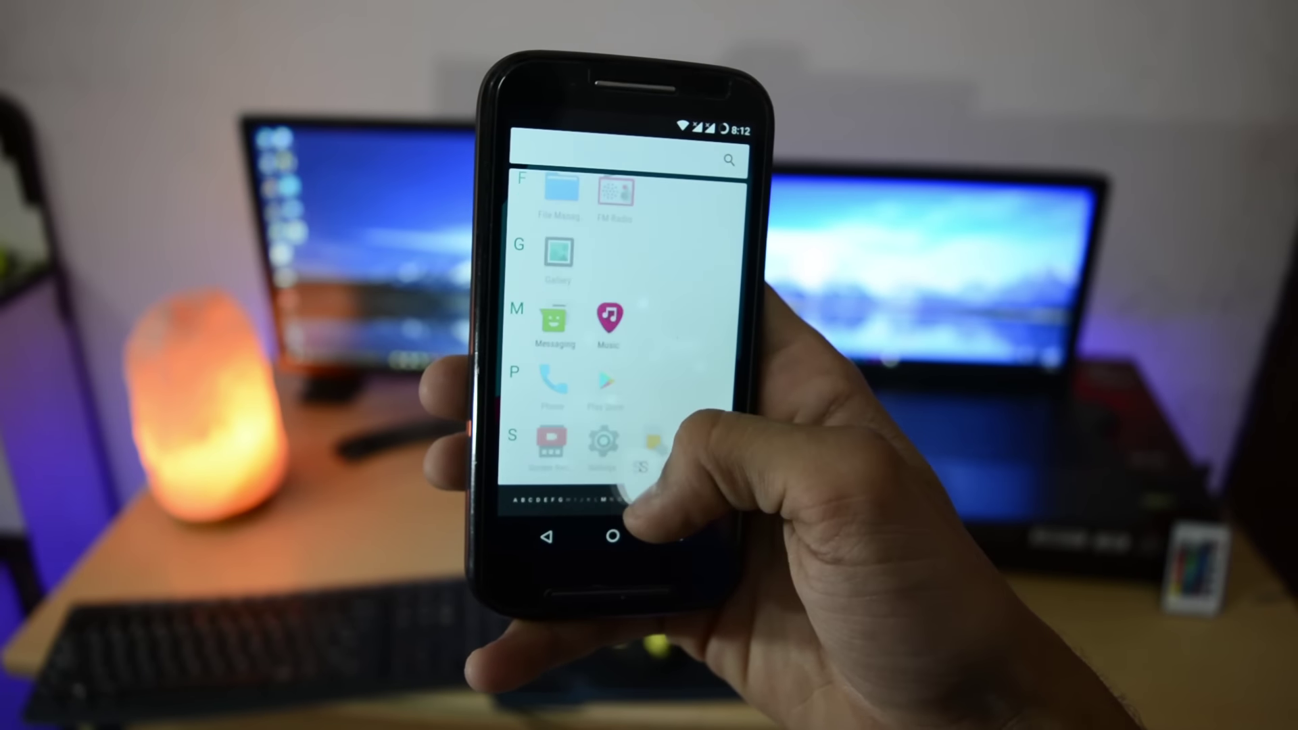